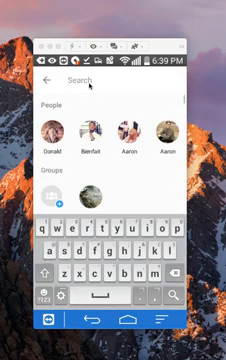
type("dona")
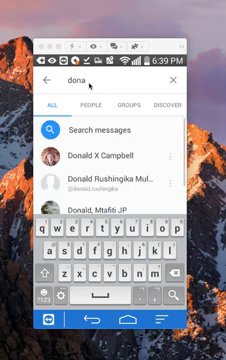